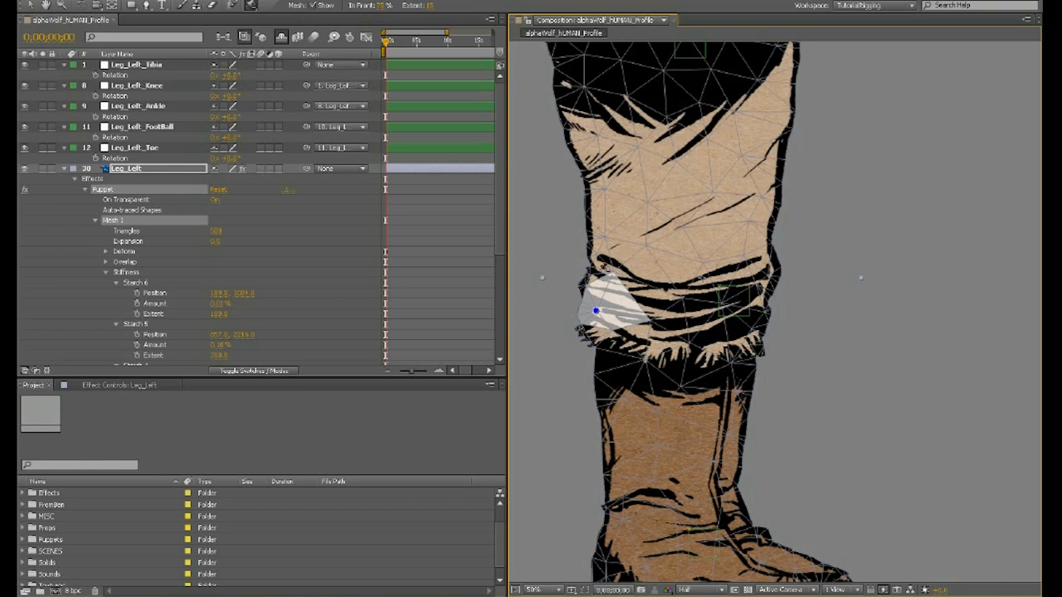
mouse_move(788, 290)
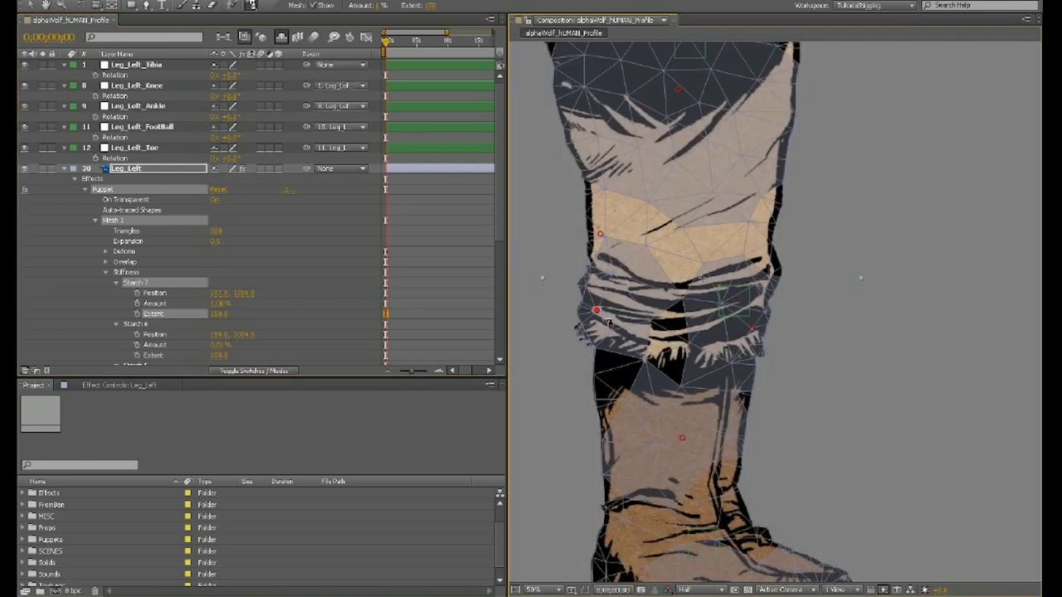
mouse_move(627, 321)
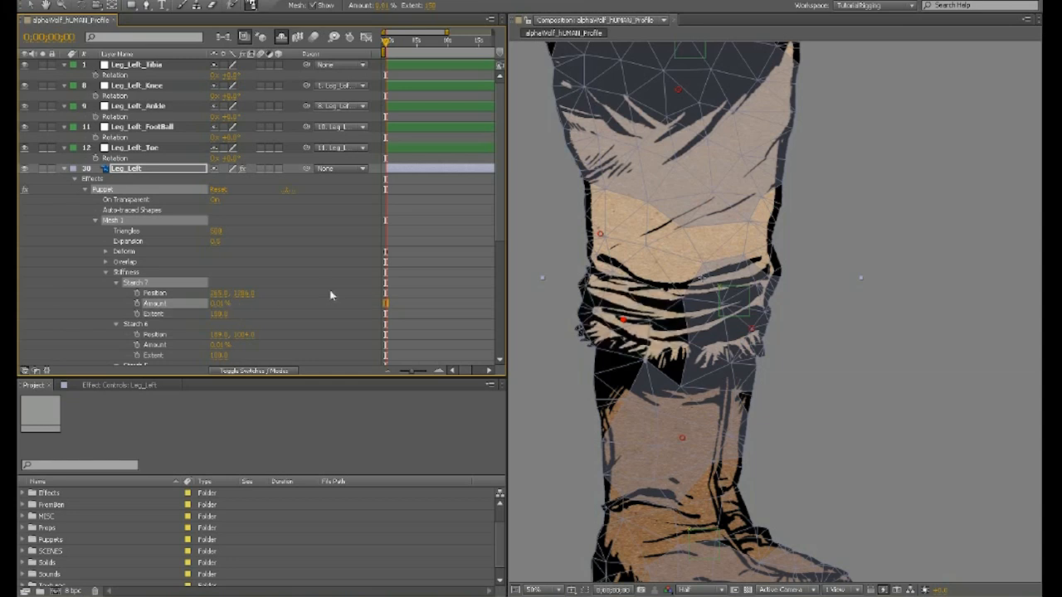
- Enter new Starch 1 Amount and Extent values so the knee stiffness covers the cuff fold
double_click(219, 302)
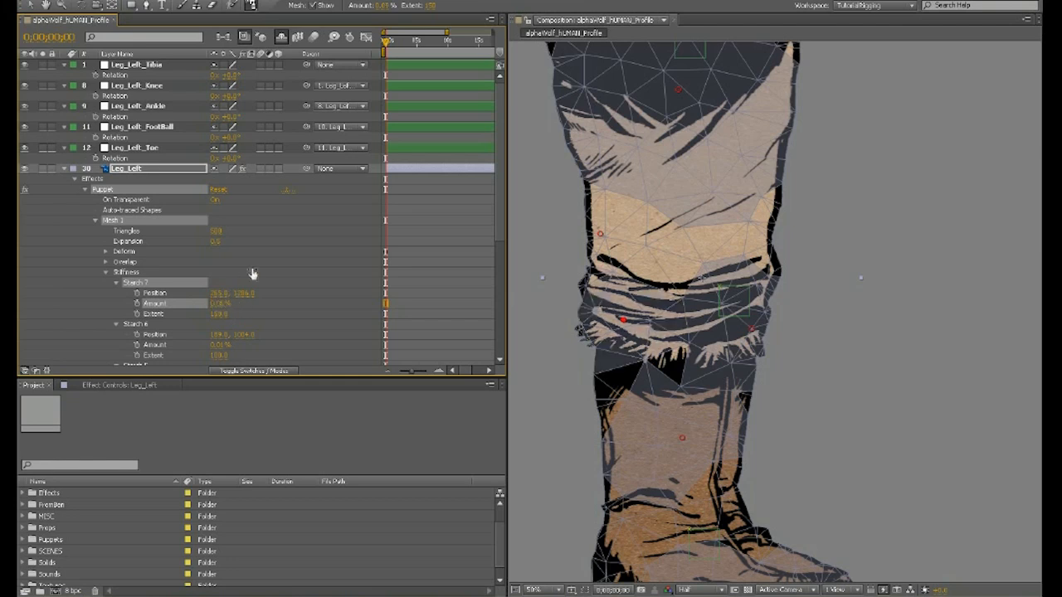
- Select the Leg_Left_Knee control layer to view the whole lower leg without the mesh
left_click(136, 86)
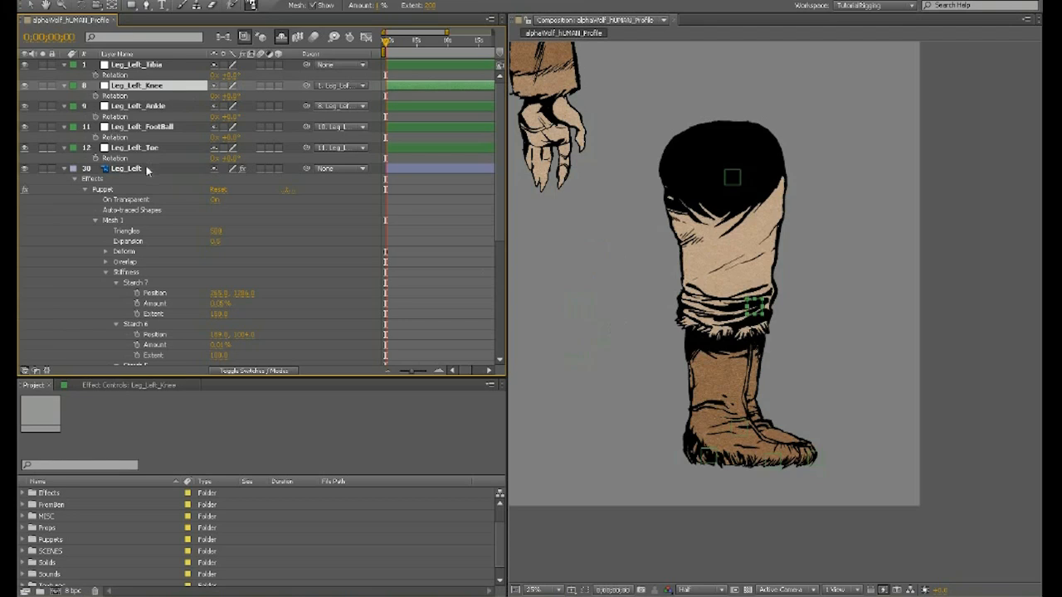
- Select the leg's puppet layer and scroll through its starch point position, amount and extent settings
left_click(124, 169)
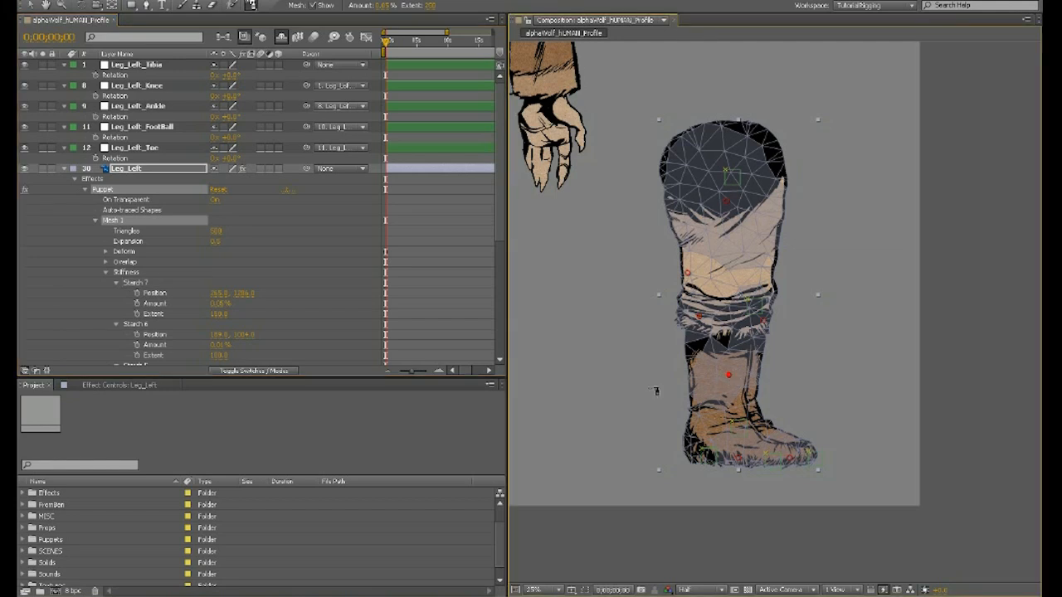
scroll("down", 3)
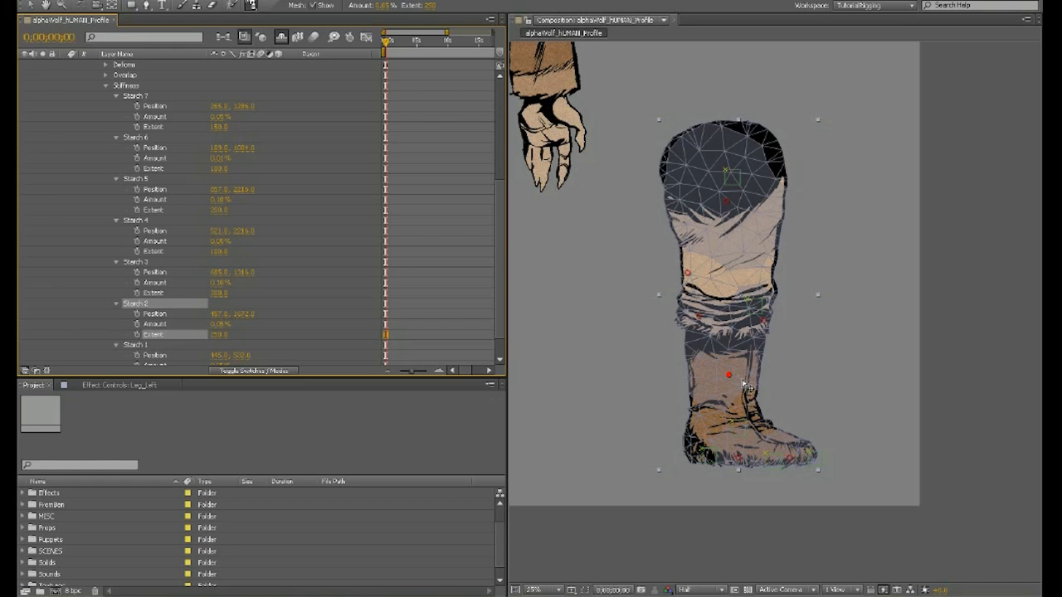
mouse_move(733, 391)
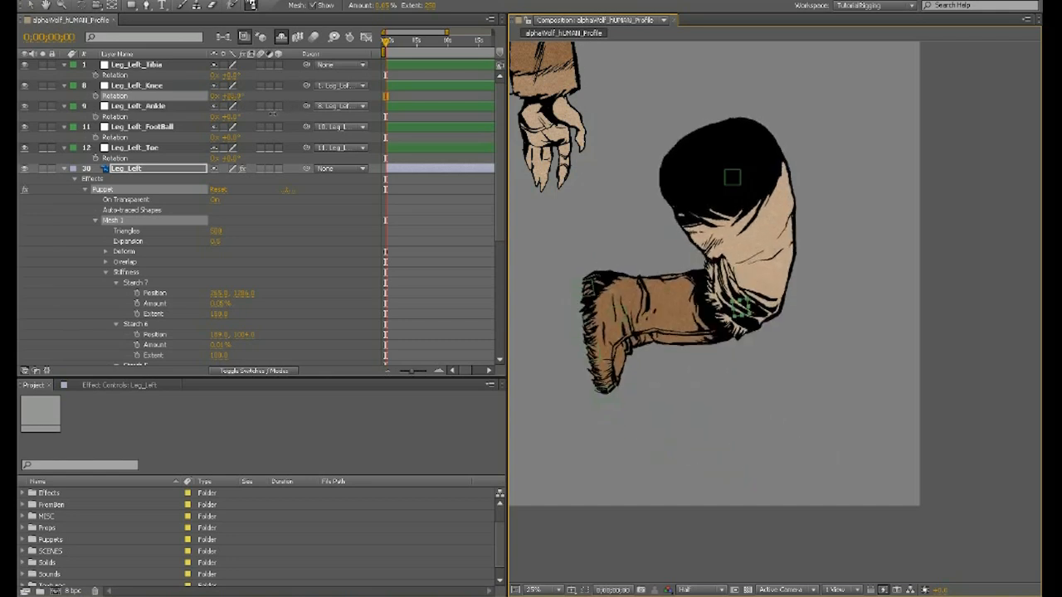
left_click(136, 85)
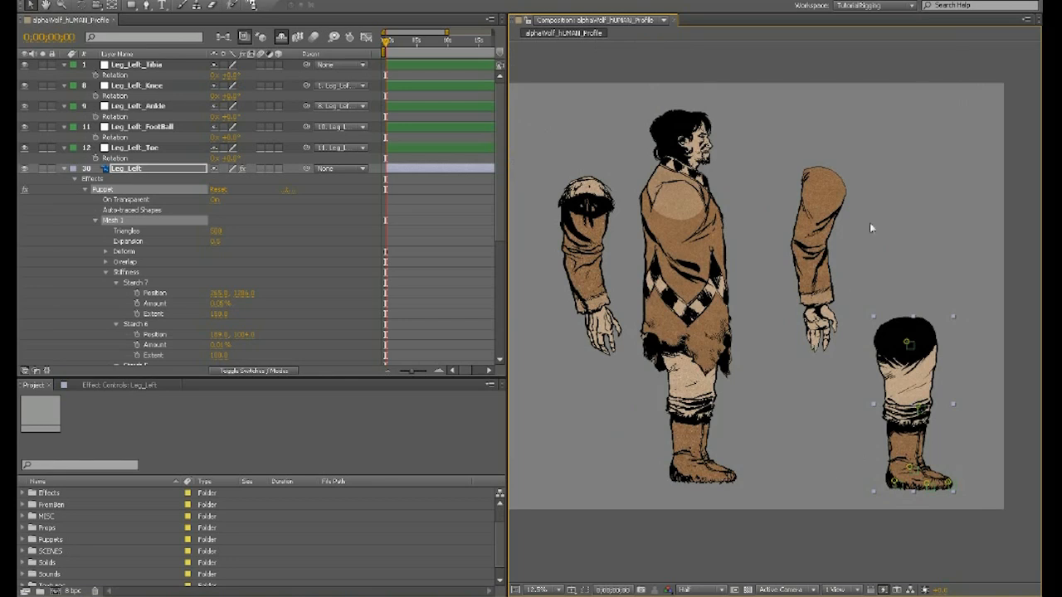
mouse_move(909, 418)
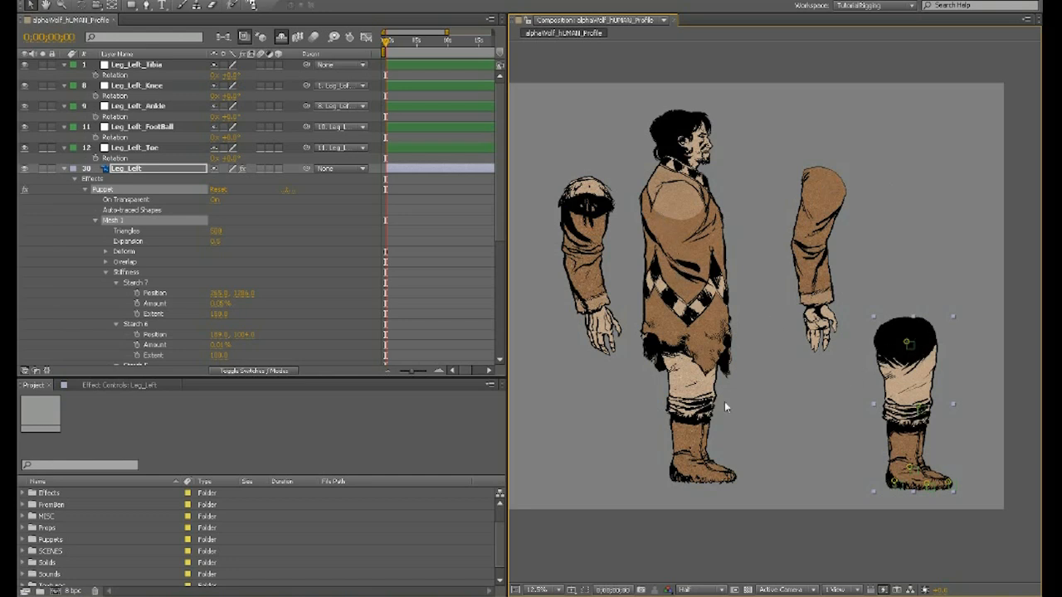
mouse_move(630, 330)
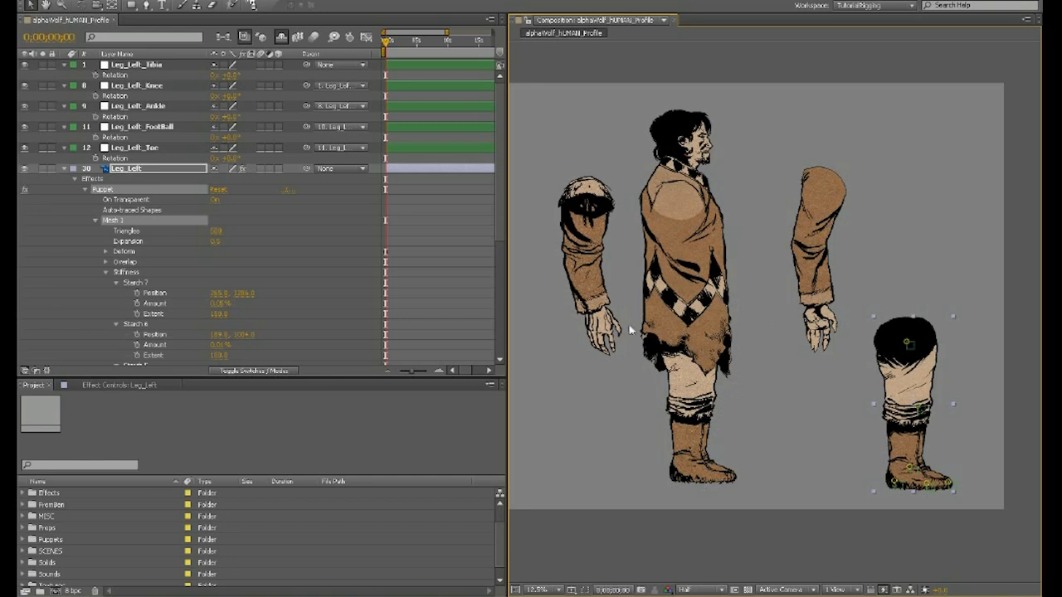
mouse_move(693, 334)
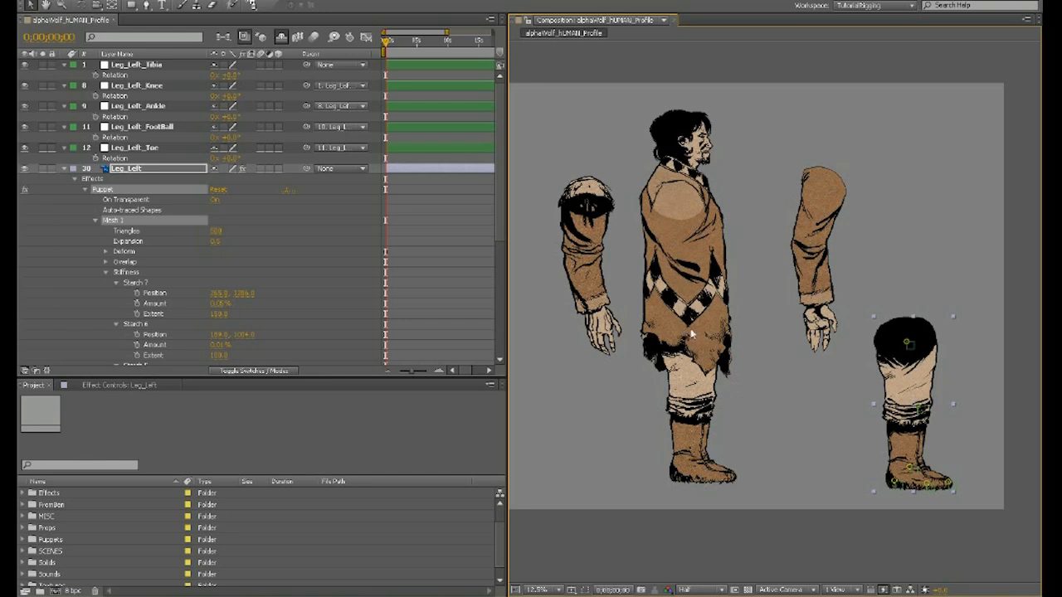